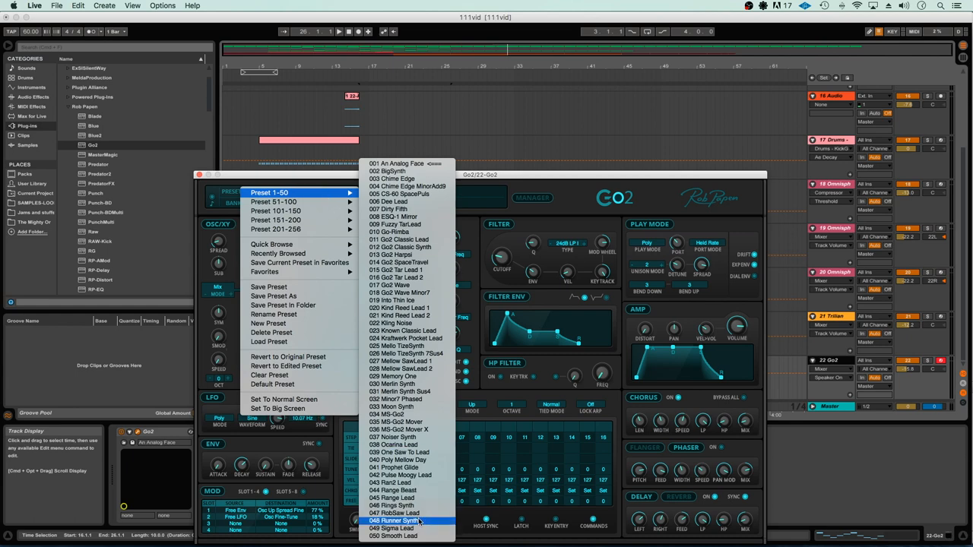
Load the 046 Runner Synth preset into Go2 and close its window.
left_click(402, 520)
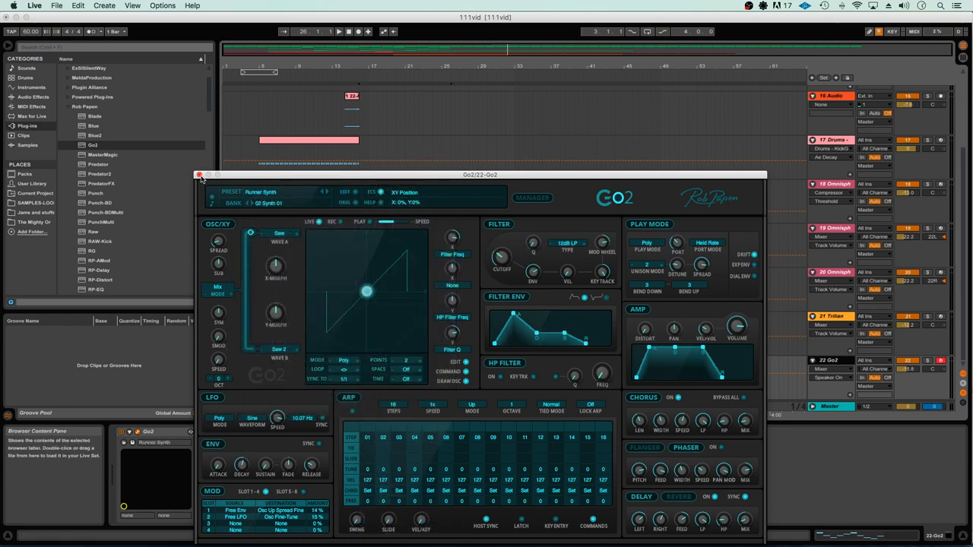
left_click(199, 175)
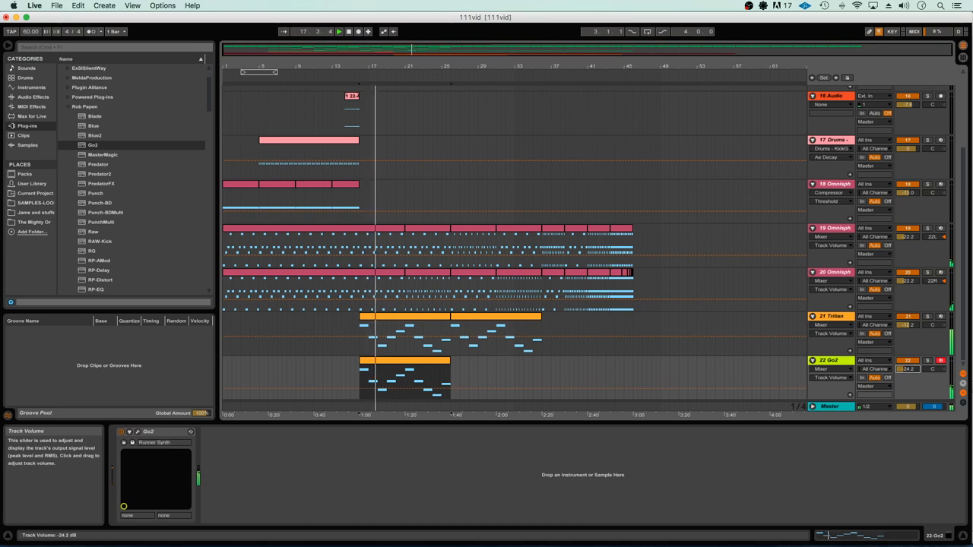
Show the installed plug-ins list to add Stylus RMX on a new track.
left_click(404, 360)
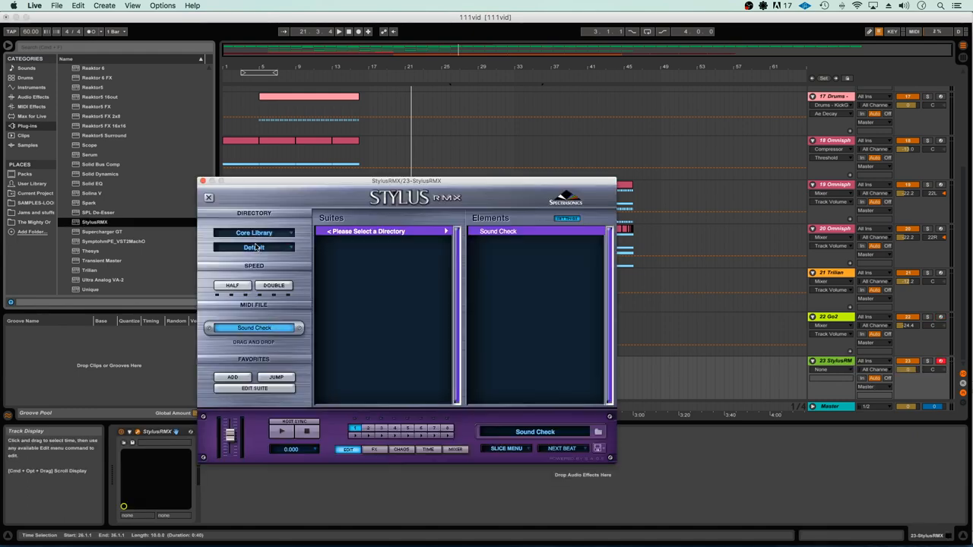
Load the 135-Hysteria combo groove from Epic Energy into Stylus RMX and close its window.
left_click(254, 247)
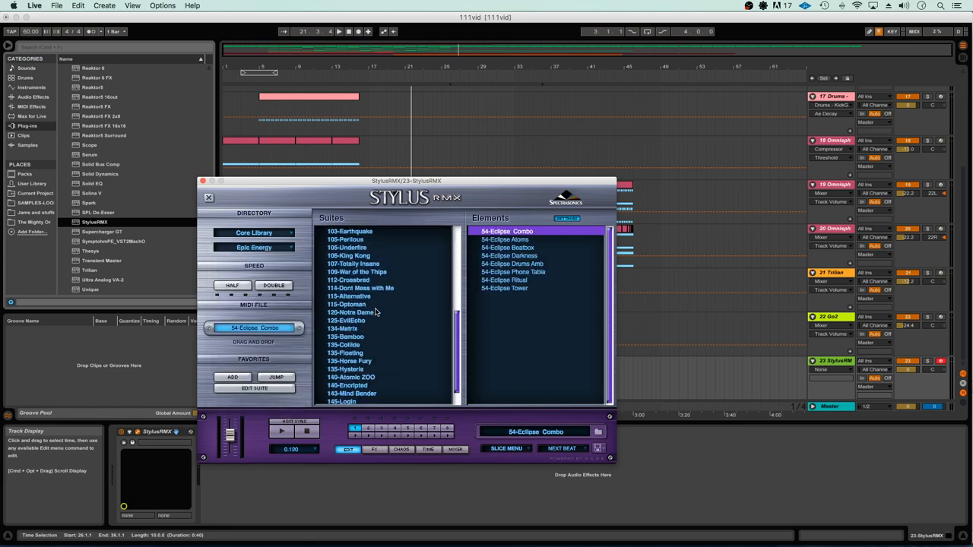
scroll("down", 3)
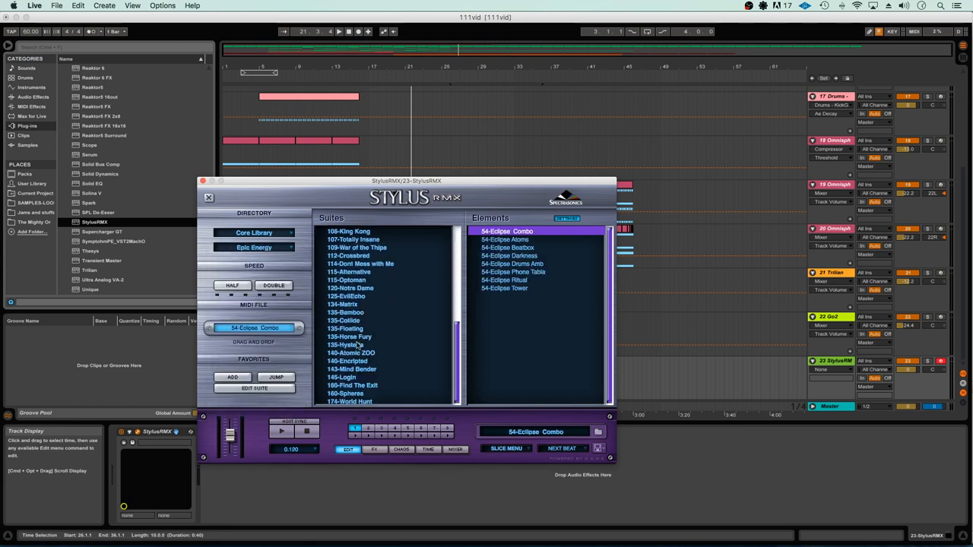
left_click(347, 344)
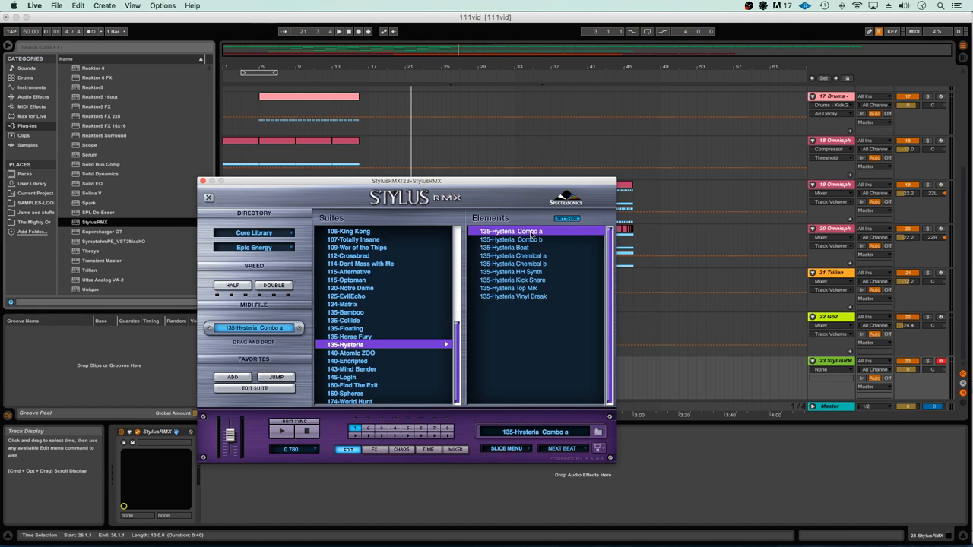
left_click(281, 432)
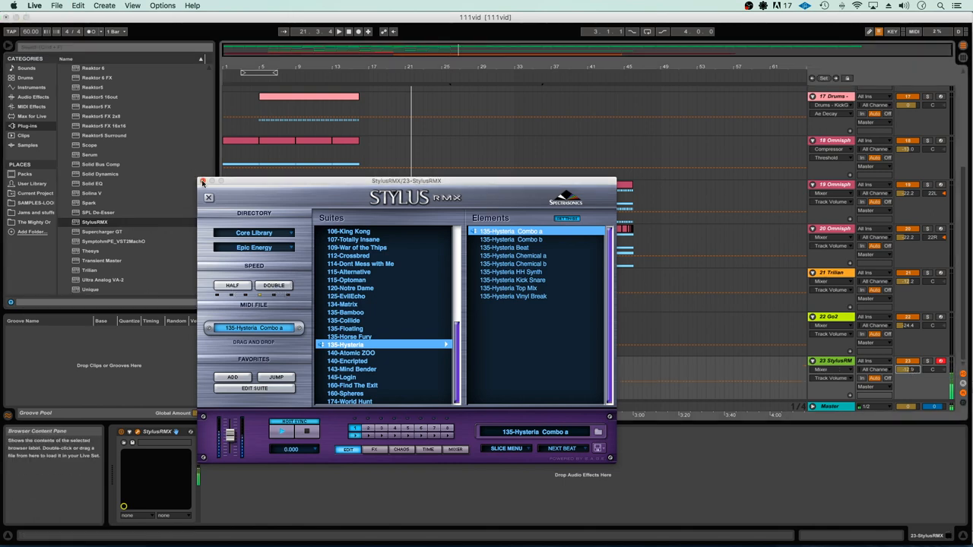
left_click(208, 198)
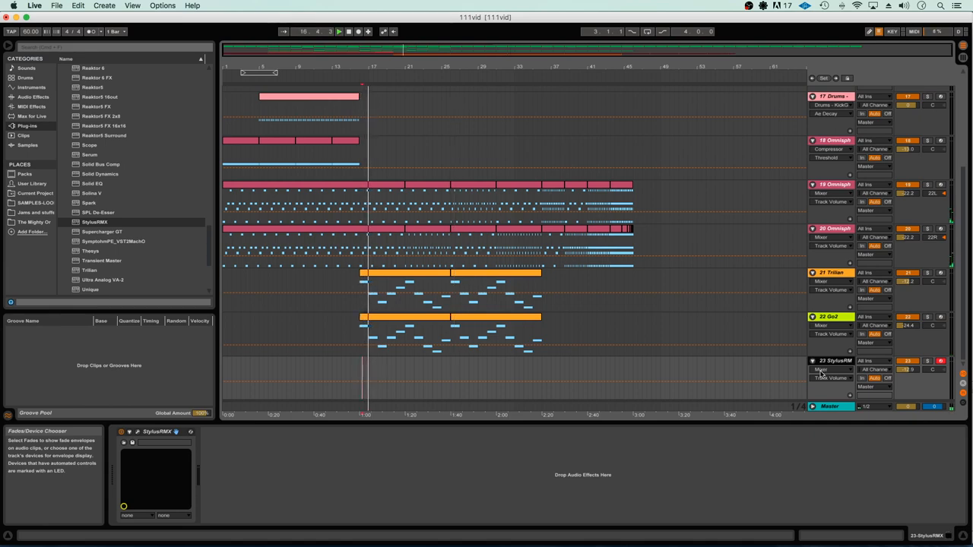
Select the StylusRMX track and set the insert position at bar 14 for the drum clips.
left_click(370, 377)
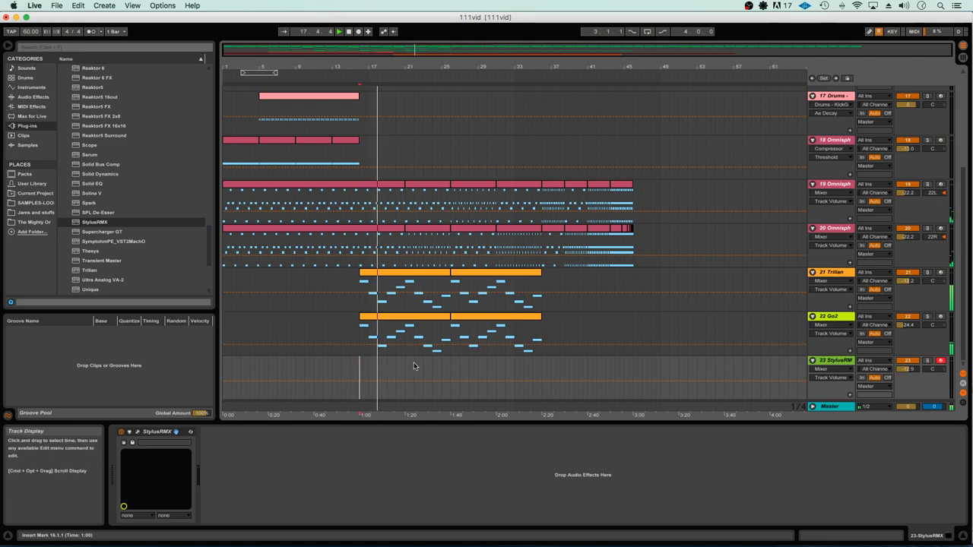
left_click(129, 432)
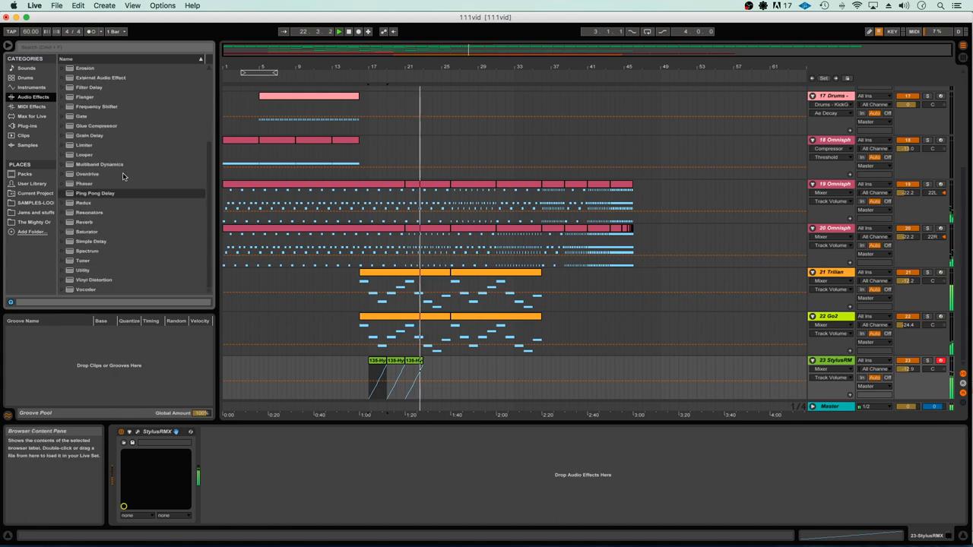
Duplicate the StylusRMX track with its clips and extend the drum pattern along the timeline.
left_click(82, 271)
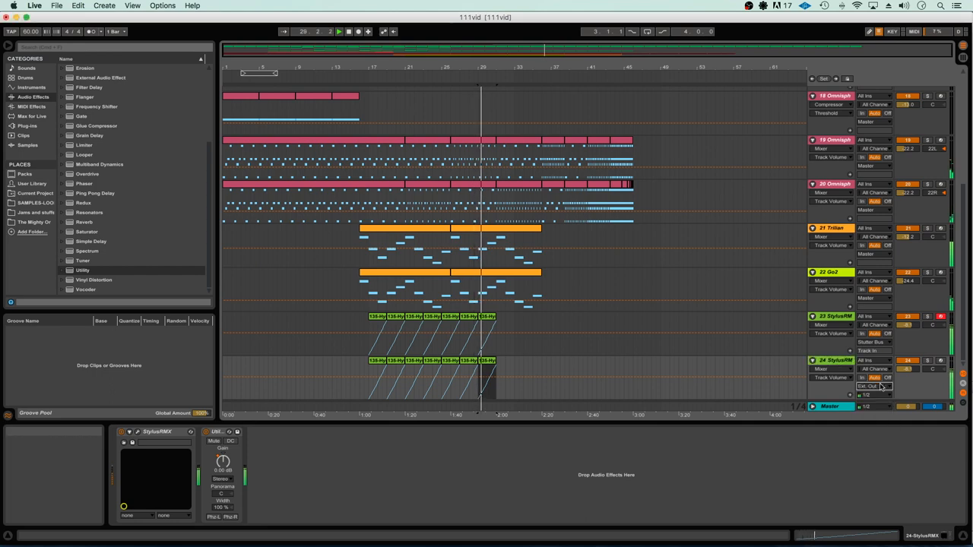
Load a Filter Delay effect onto the second StylusRMX drum track.
left_click(873, 386)
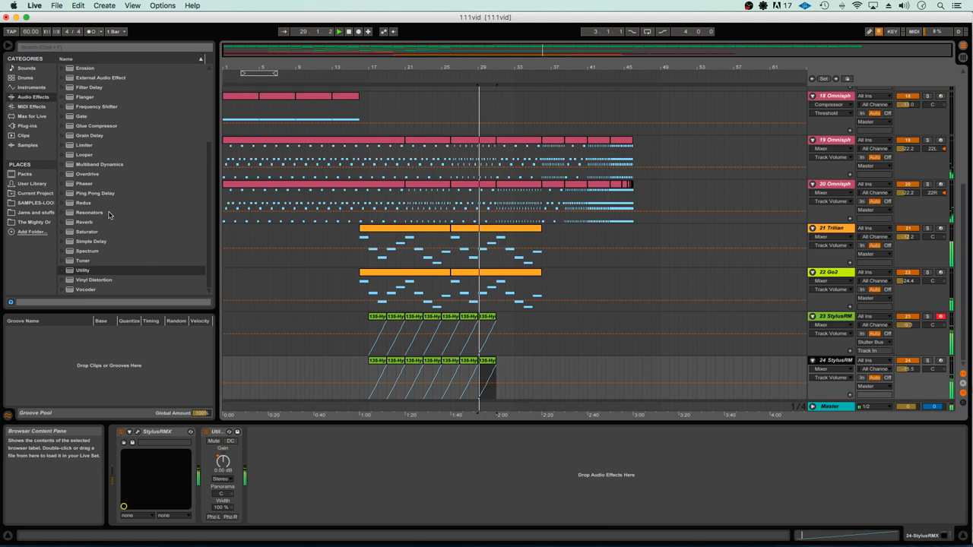
left_click(88, 86)
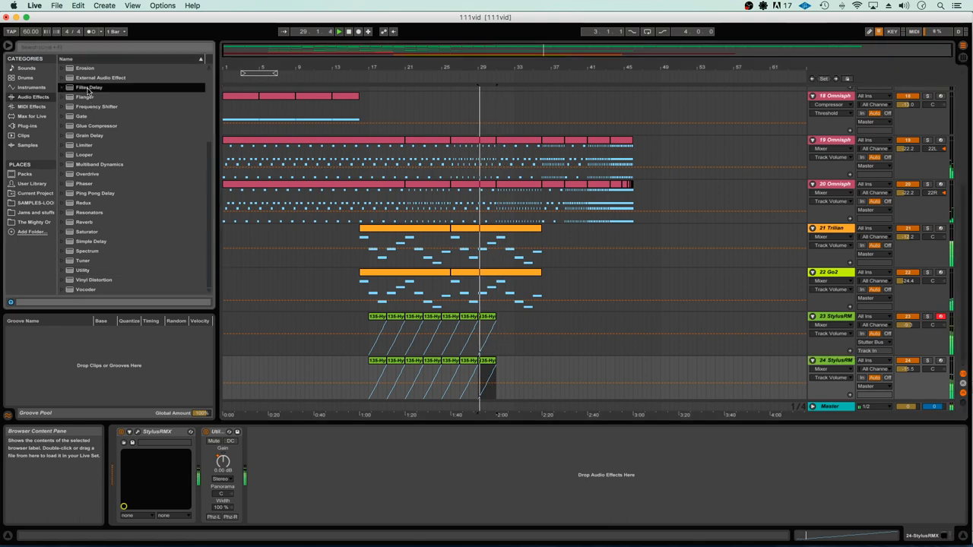
double_click(88, 86)
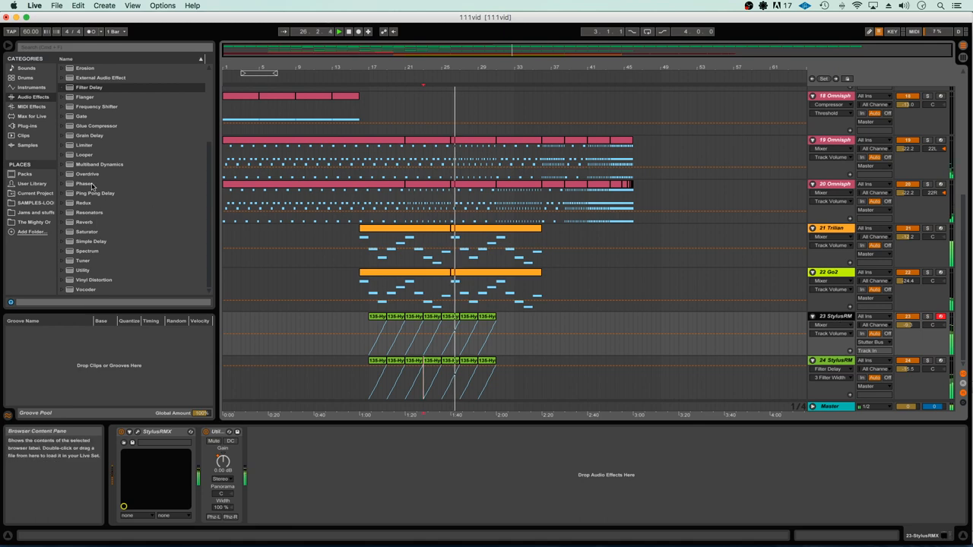
Show the plug-ins list to add Looperator to the second StylusRMX track.
left_click(29, 125)
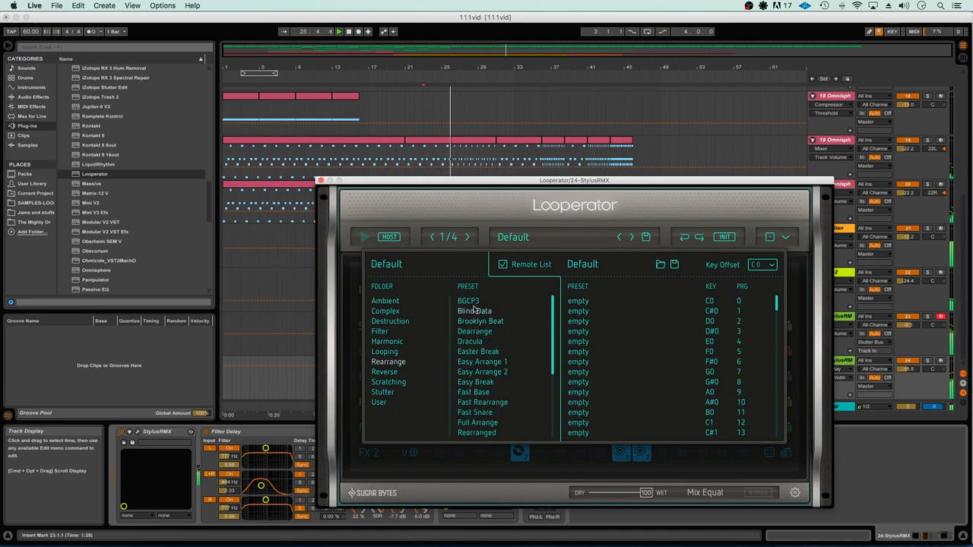
Load Easy Arrange 2 in Looperator and assign presets to its remote list slots.
left_click(469, 301)
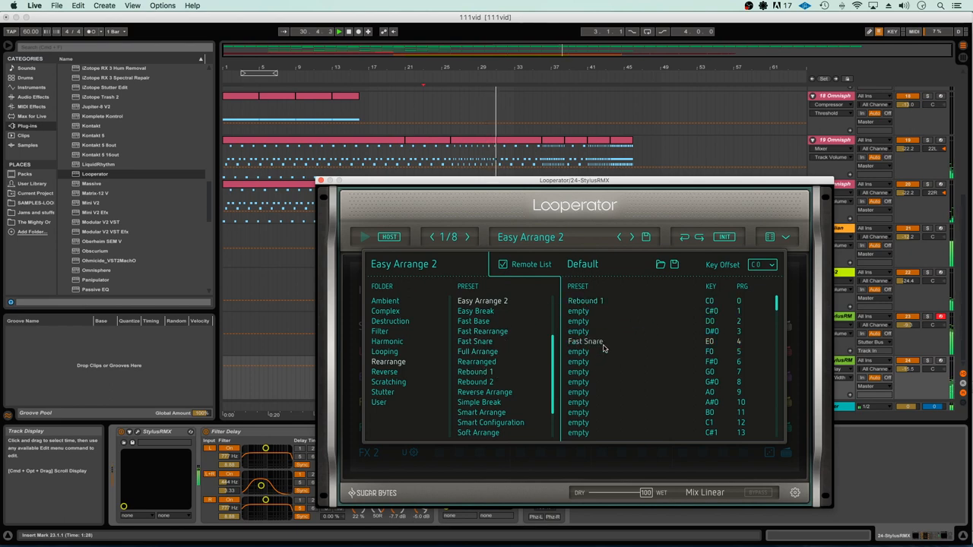
left_click(475, 310)
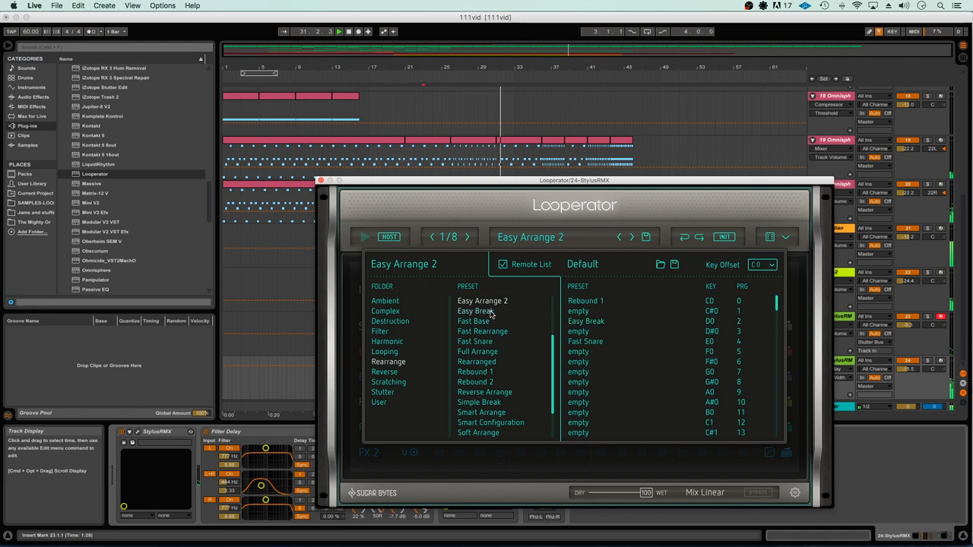
left_click(474, 310)
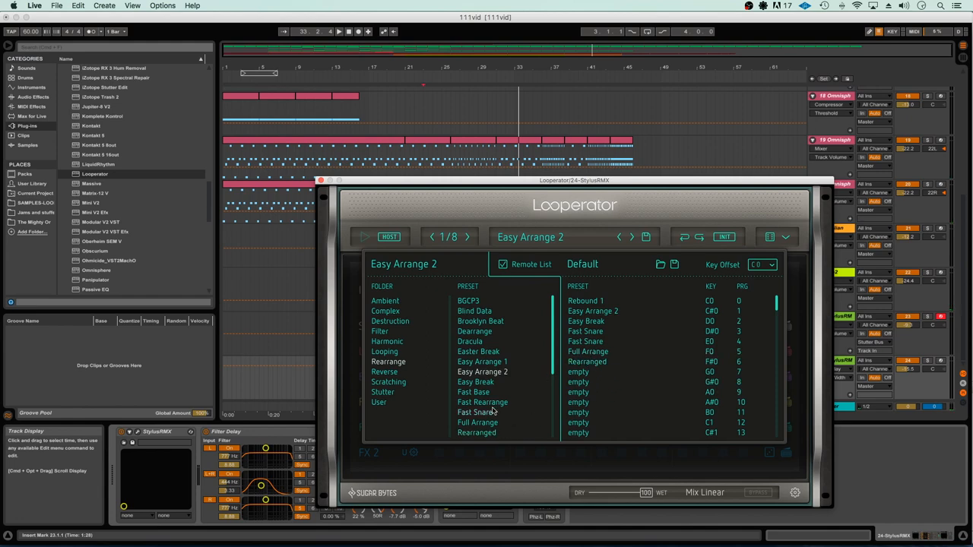
scroll("down", 3)
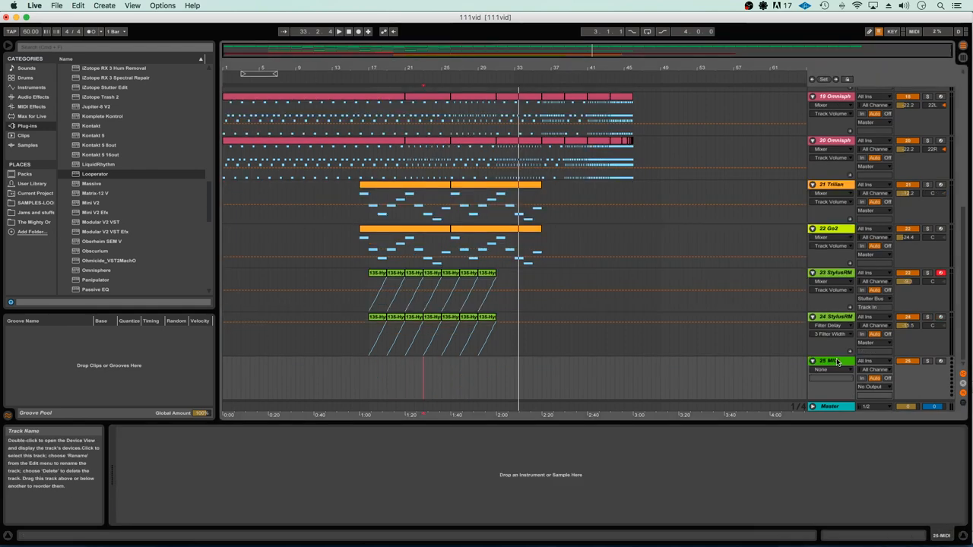
Reopen Looperator from the drum track's device chain and switch to its preset browser.
left_click(873, 380)
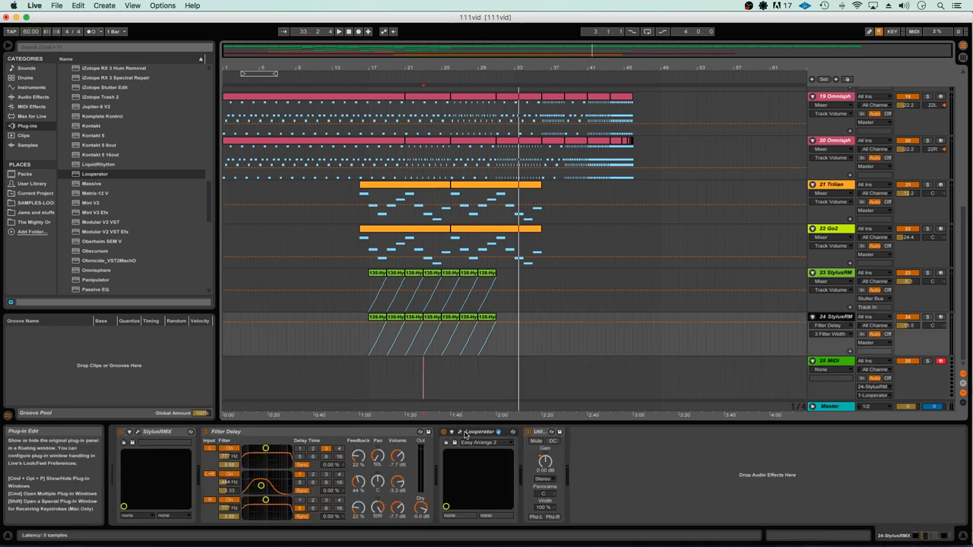
left_click(460, 432)
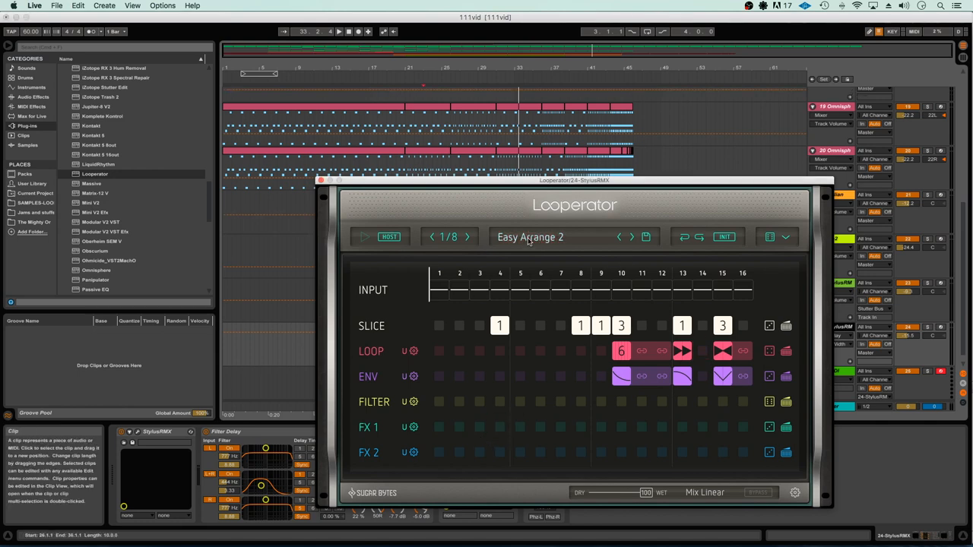
left_click(529, 237)
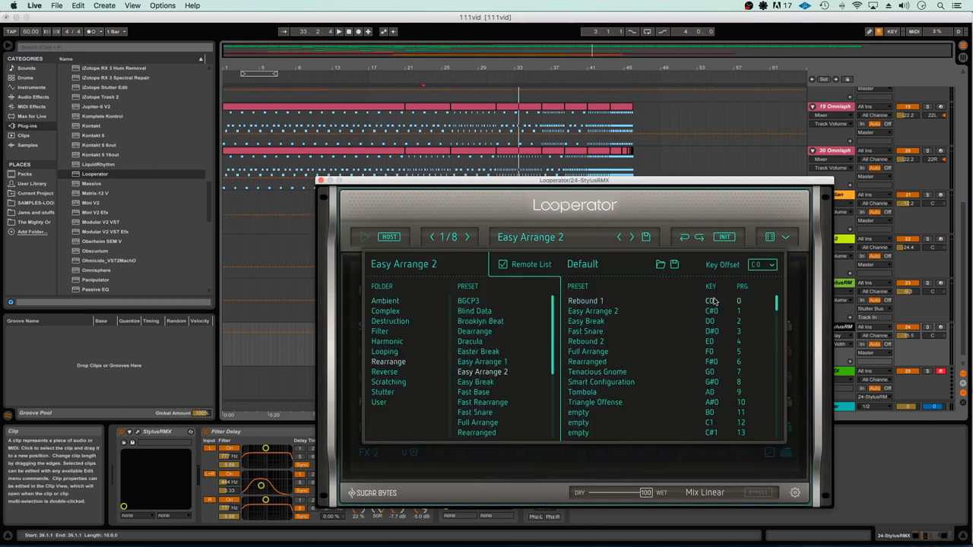
scroll("down", 3)
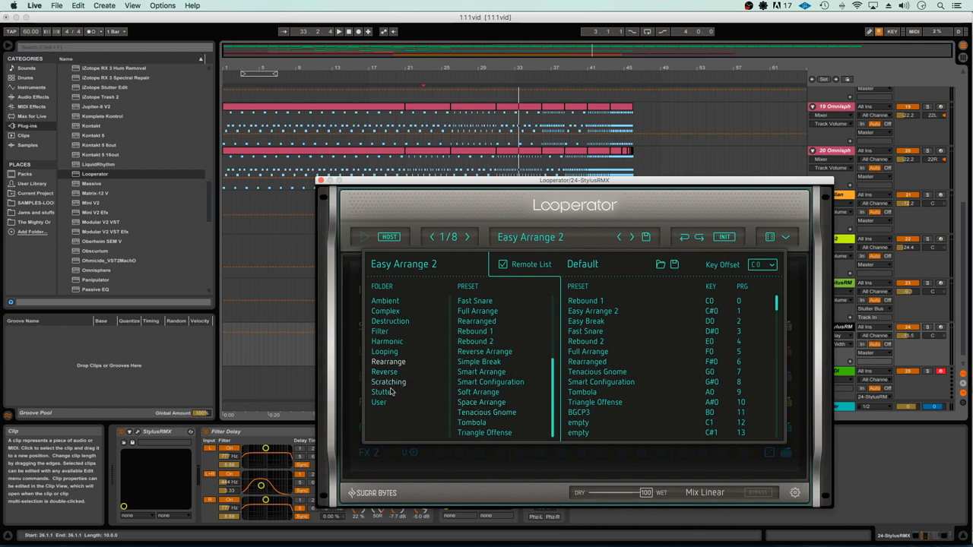
Add the Stutter preset Mixed Break to Looperator's remote preset list.
left_click(383, 392)
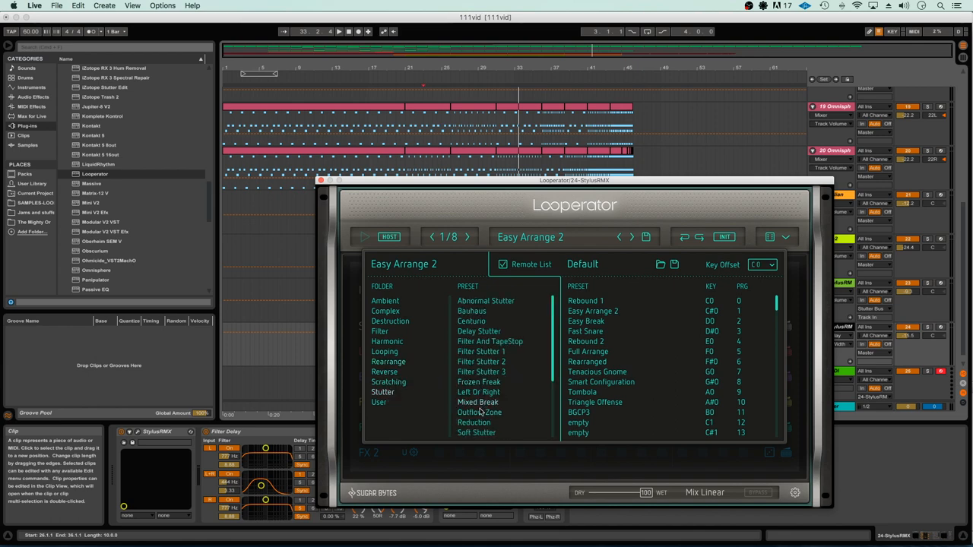
left_click(477, 401)
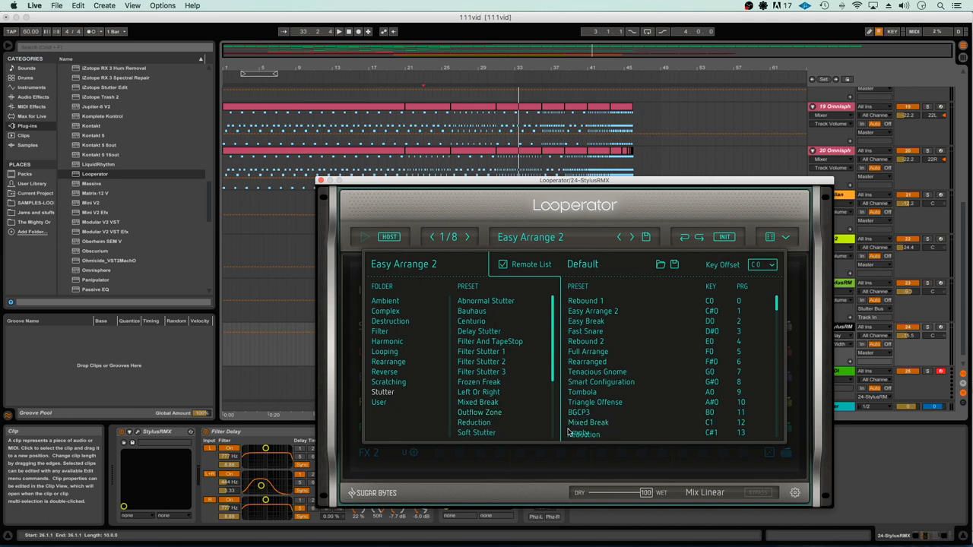
scroll("down", 3)
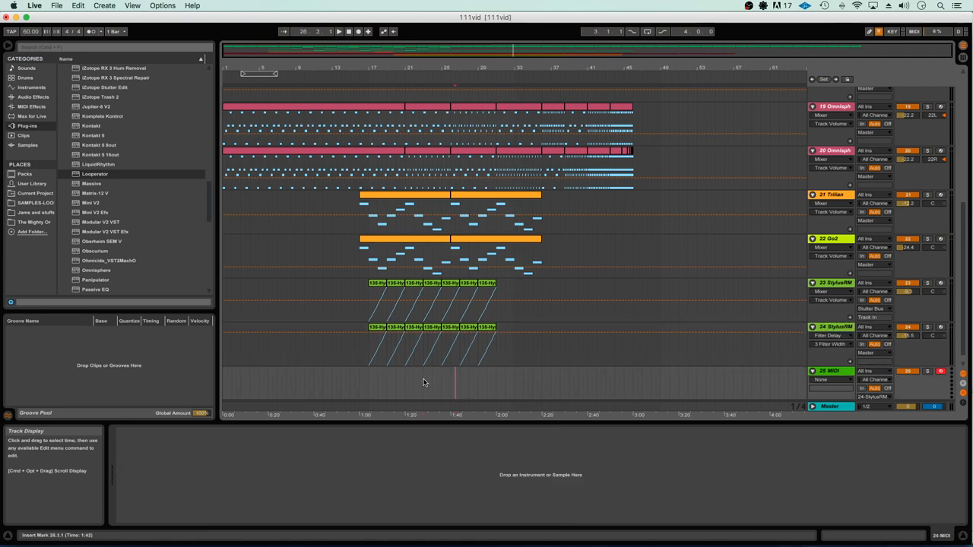
Mark a range of bars on the new empty track beneath the drums.
left_click_drag(422, 383, 456, 383)
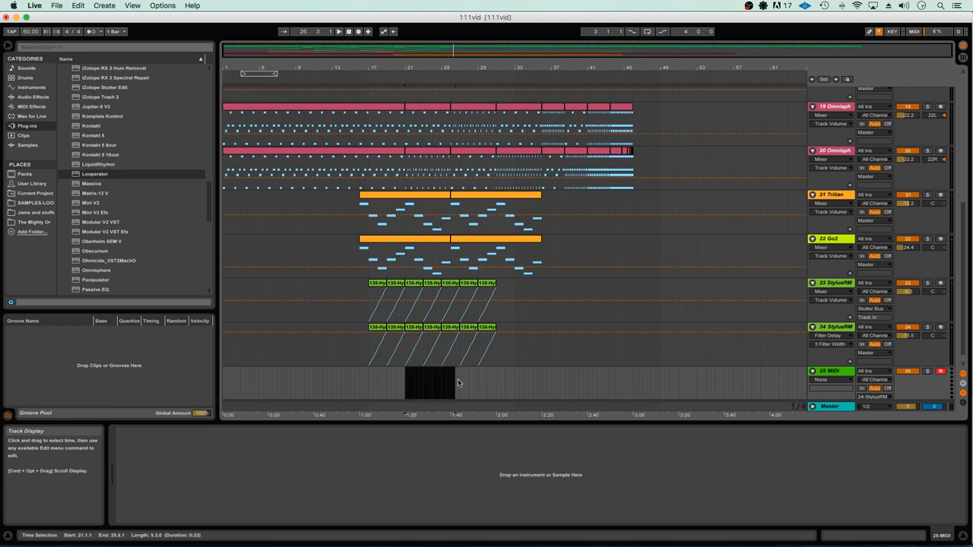
left_click_drag(457, 383, 499, 383)
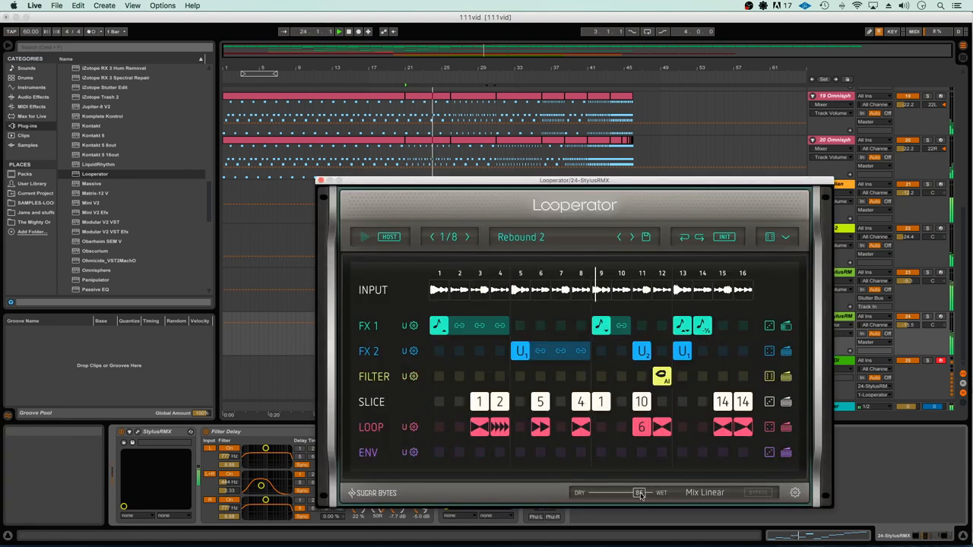
Adjust a step row in Looperator's Rebound 2 pattern on the StylusRMX track.
left_click_drag(639, 492, 626, 492)
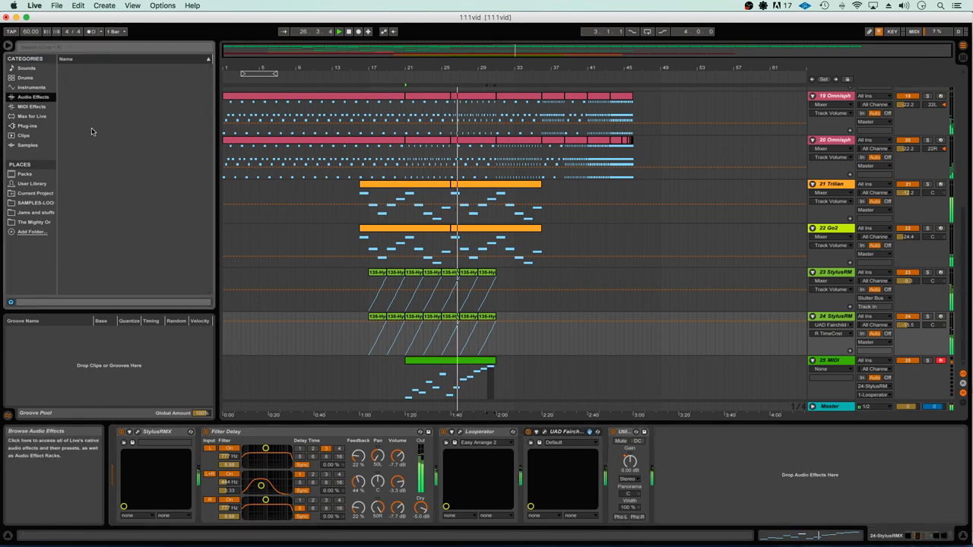
Show the Plug-Ins category in the browser.
left_click(33, 98)
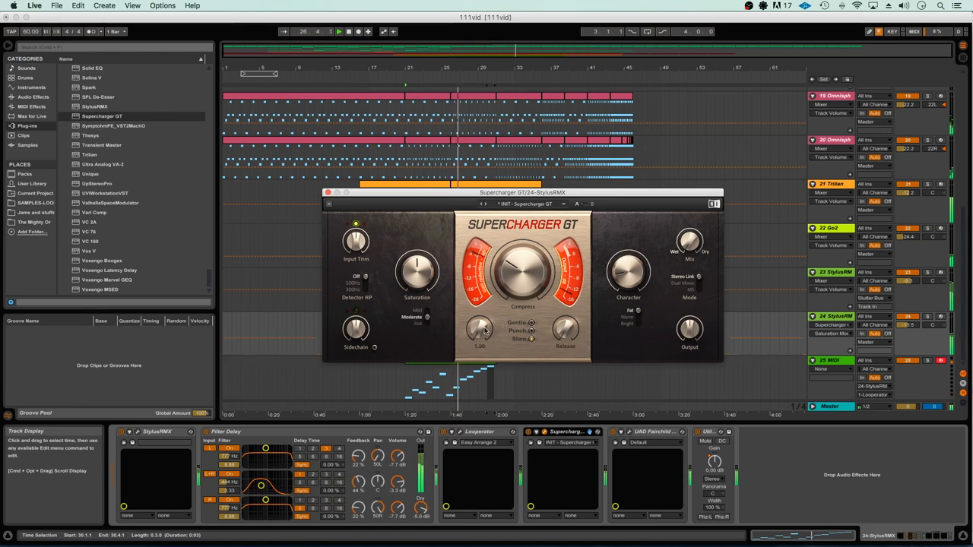
Raise the Supercharger GT Compression amount on the StylusRMX chain.
left_click_drag(479, 327, 485, 312)
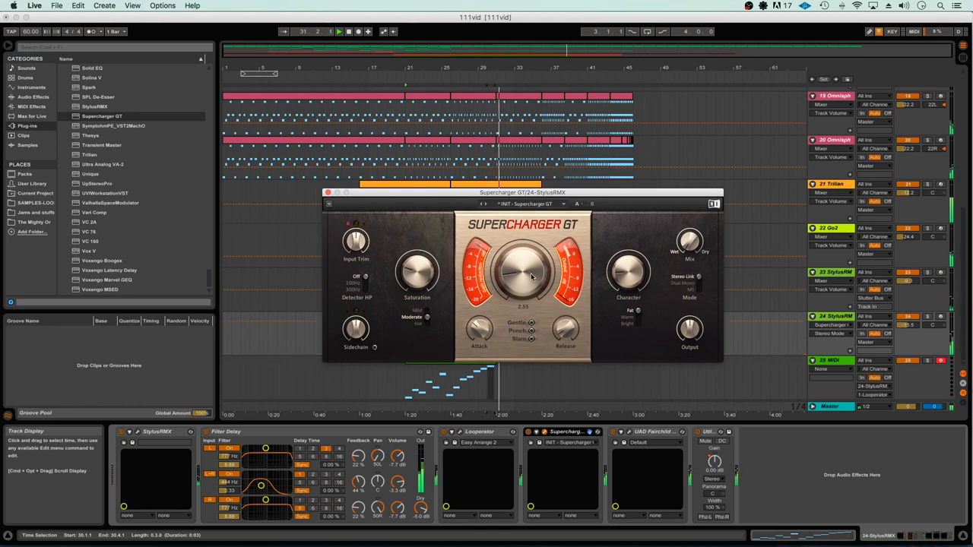
left_click(329, 191)
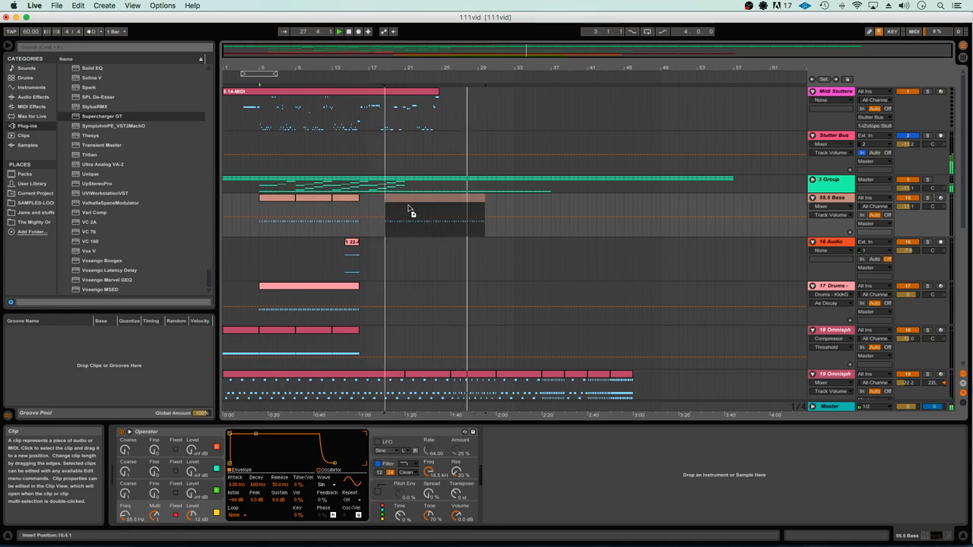
Select a region of clips on the bass track in the arrangement.
left_click_drag(404, 213, 505, 213)
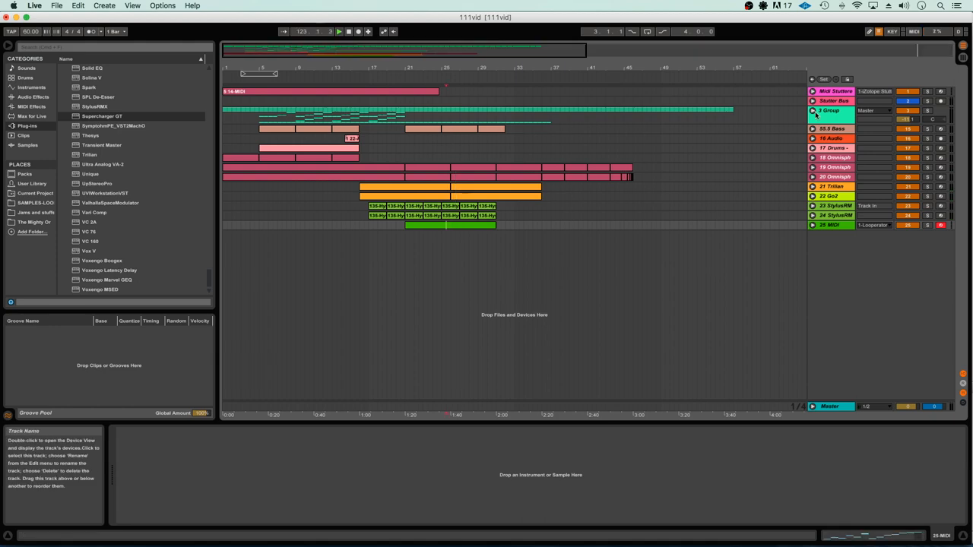
Collapse all track heights and place the insert marker in the timeline.
left_click(811, 109)
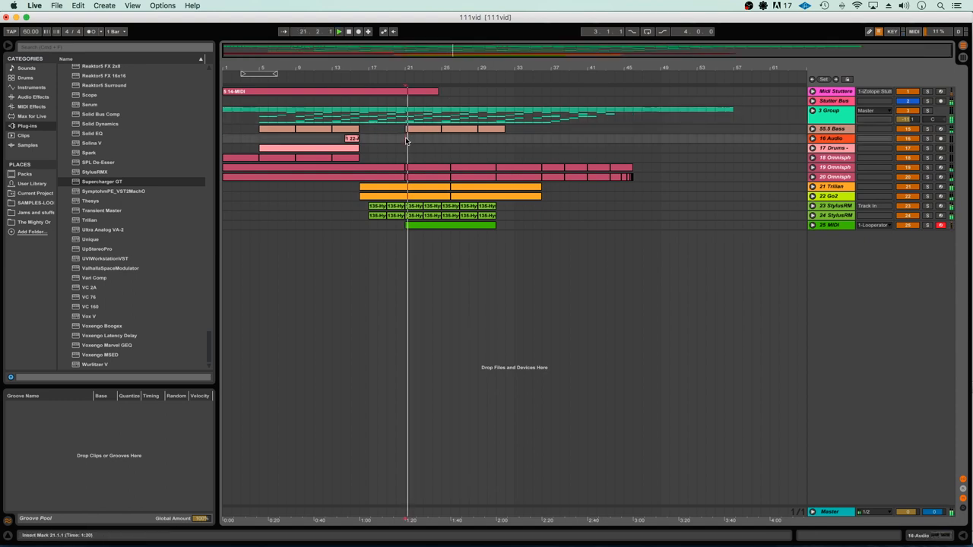
left_click(326, 91)
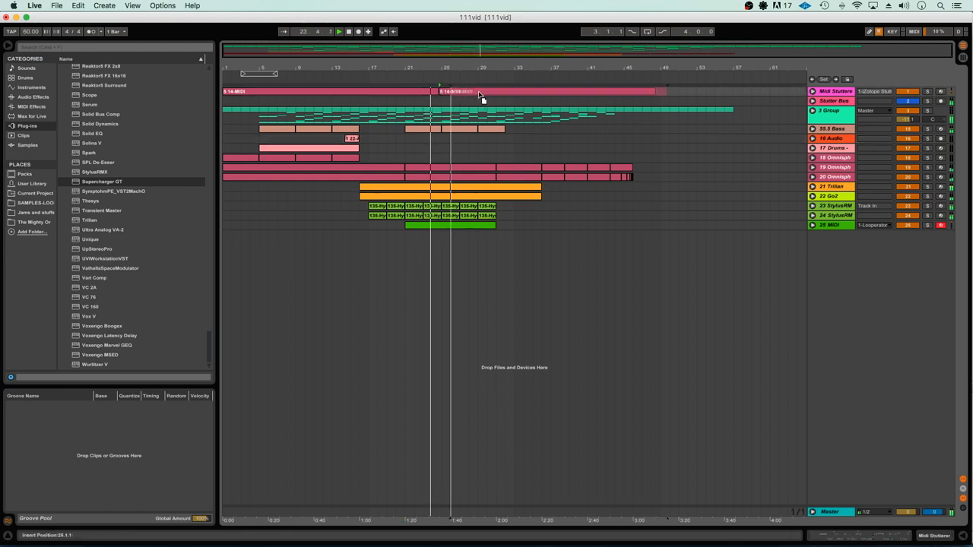
Select the duplicated 4 MIDI clip and bring up its clip options for mirroring.
left_click(478, 91)
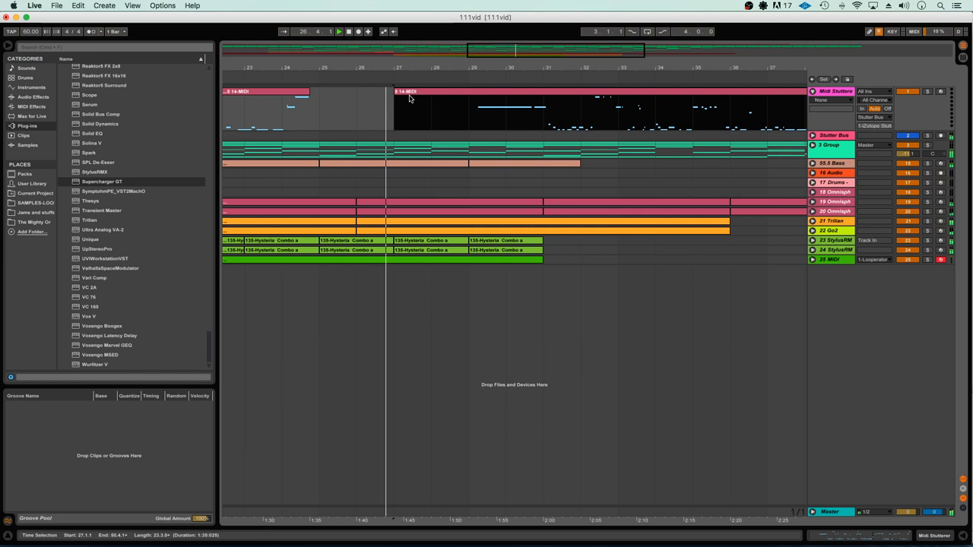
left_click(403, 91)
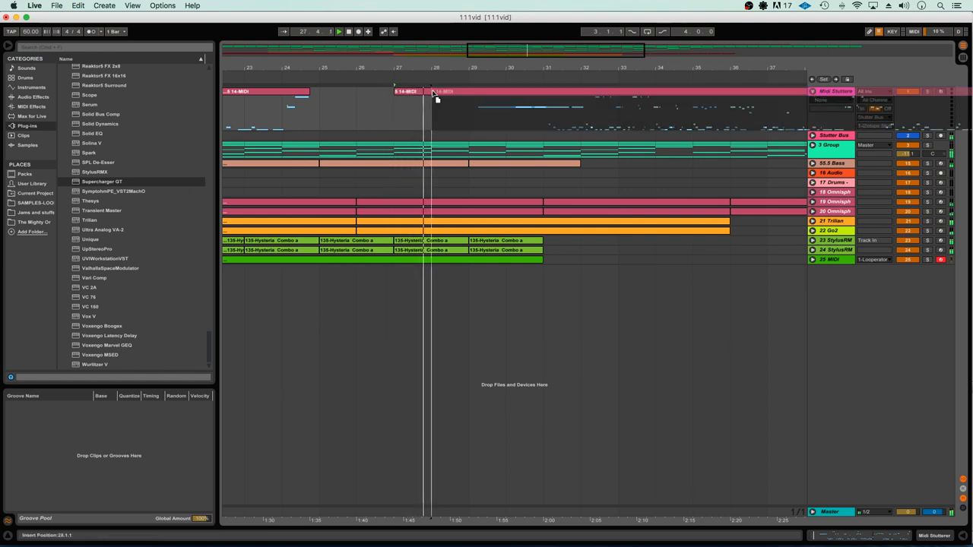
right_click(438, 103)
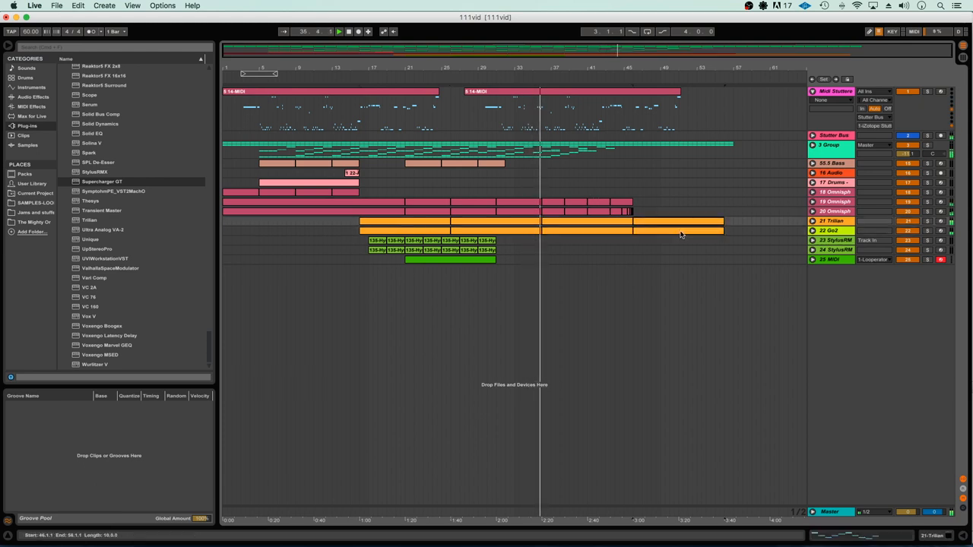
Extend the orange synth clips to cover the mirrored MIDI section.
left_click(676, 225)
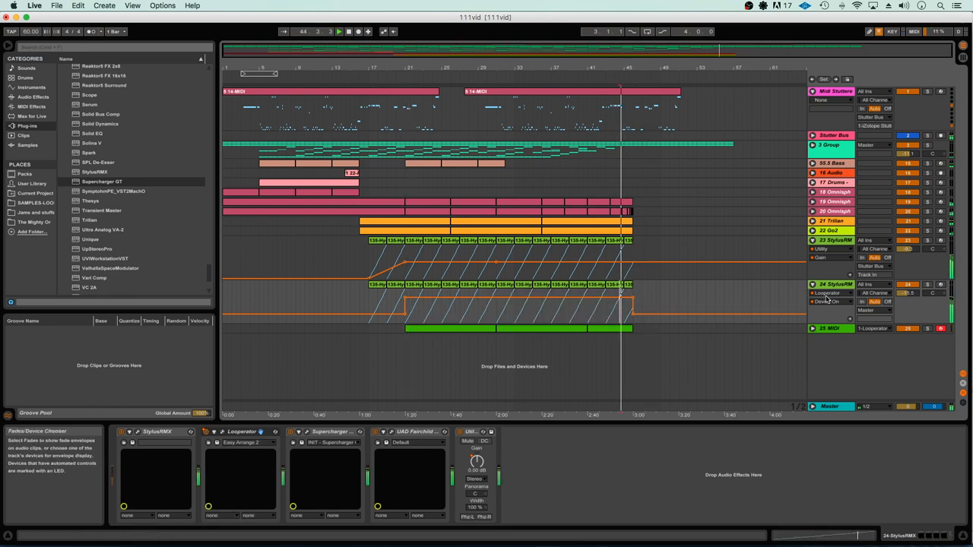
List the automatable devices on the second StylusRMX track's automation lane.
left_click(828, 292)
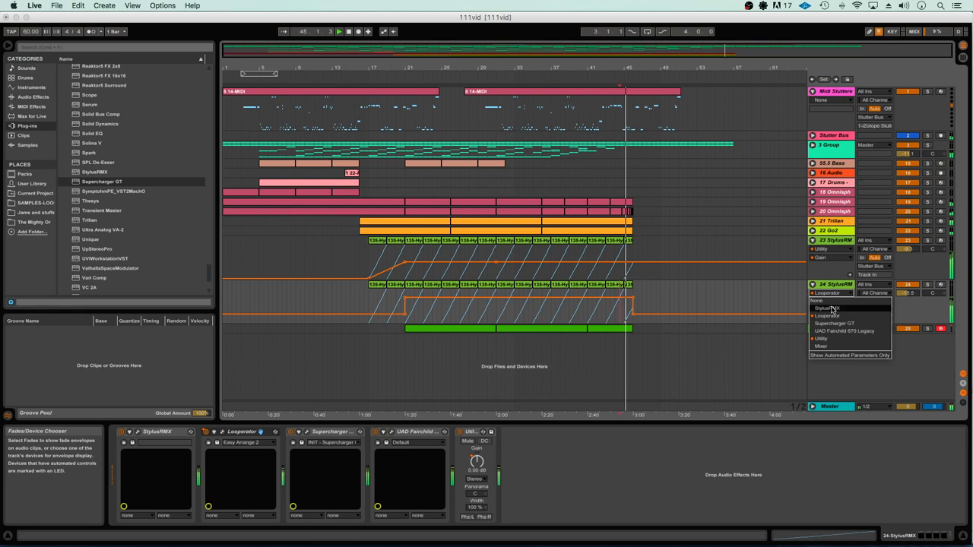